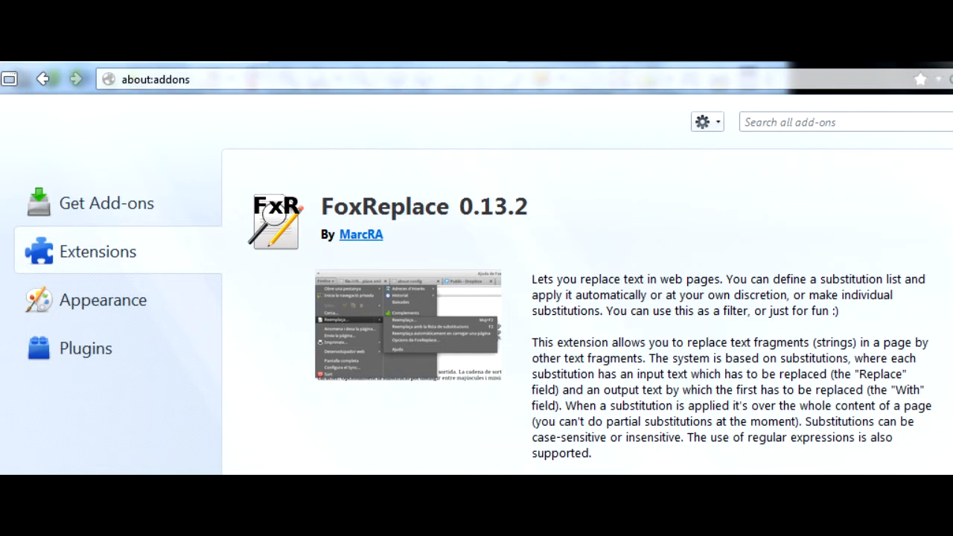
# Open the Tools > FoxReplace submenu showing substitution-list, auto-replace and options entries.
pyautogui.click(64, 31)
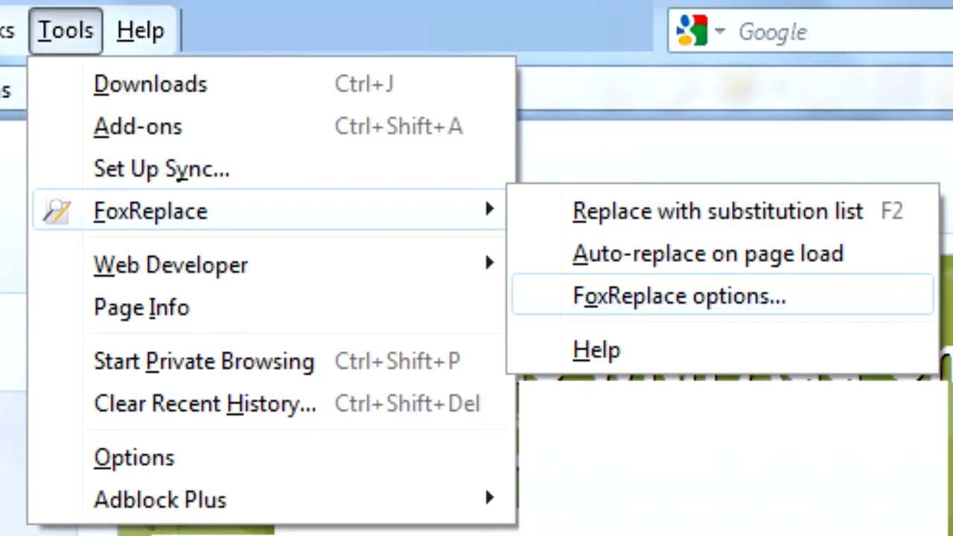
# Review the m.youtube.com auto-replace group in FoxReplace options, then return to the page.
pyautogui.click(672, 295)
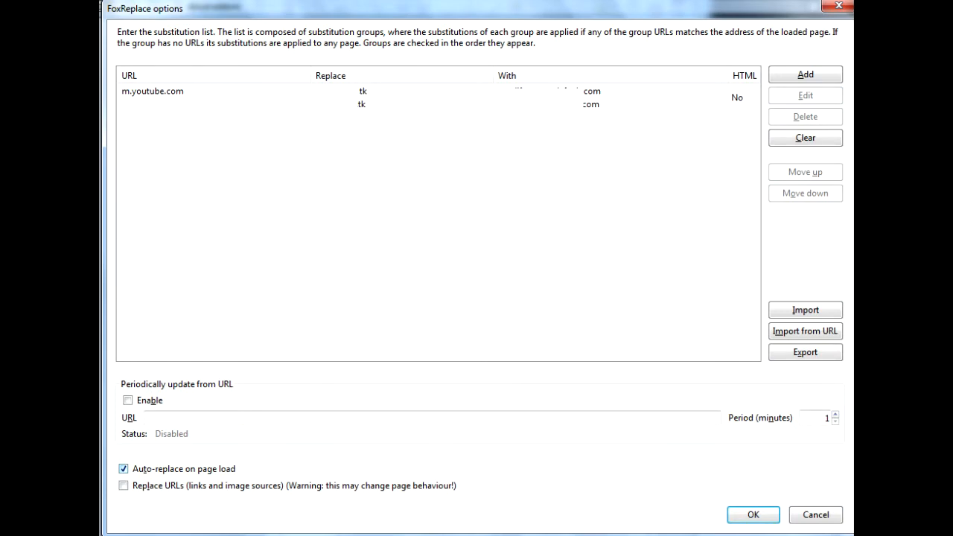
pyautogui.click(152, 91)
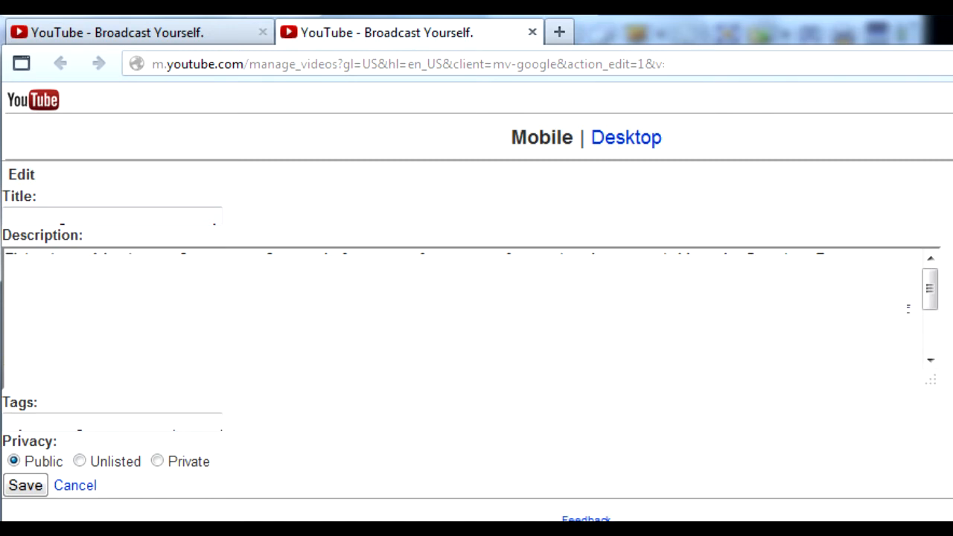
# Open a video's Edit form on m.youtube.com to inspect its Description field.
pyautogui.click(75, 484)
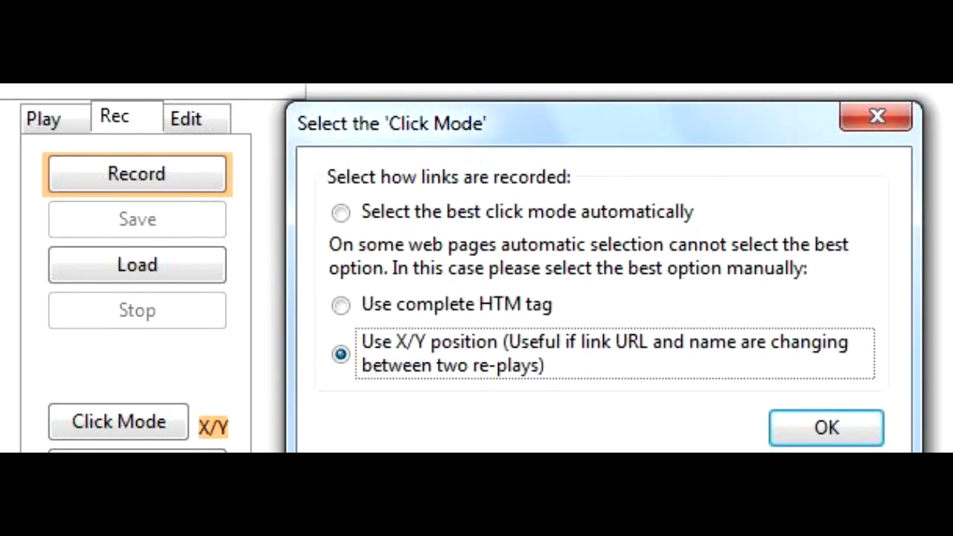
# Confirm 'Use X/Y position' as the Au3Recorder click mode.
pyautogui.click(825, 427)
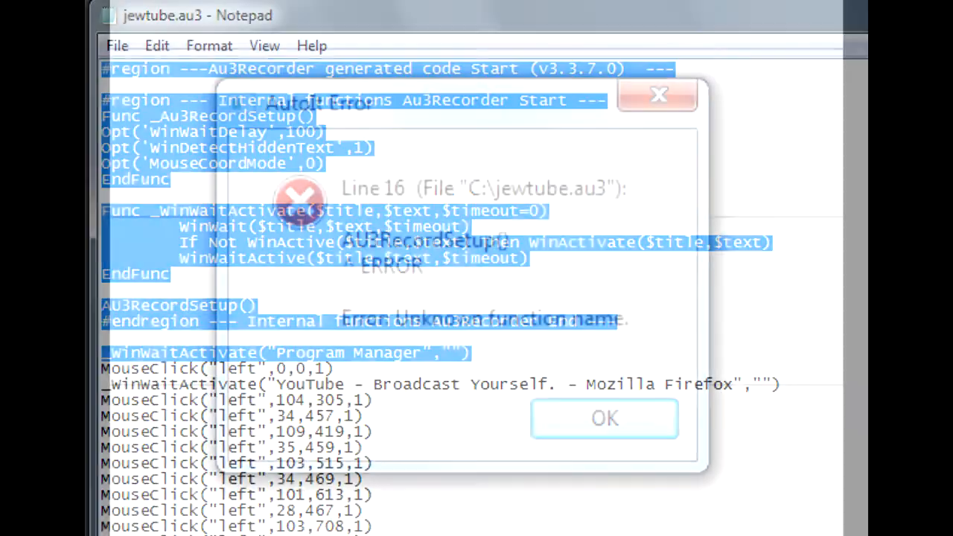
# Dismiss the AutoIt 'Unknown function name' error to reveal the jewtube.au3 script.
pyautogui.click(603, 417)
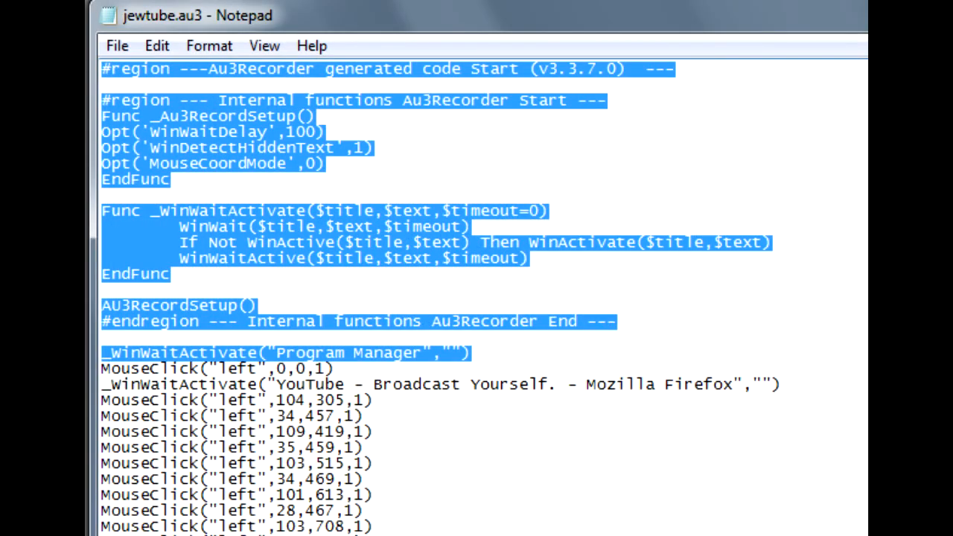